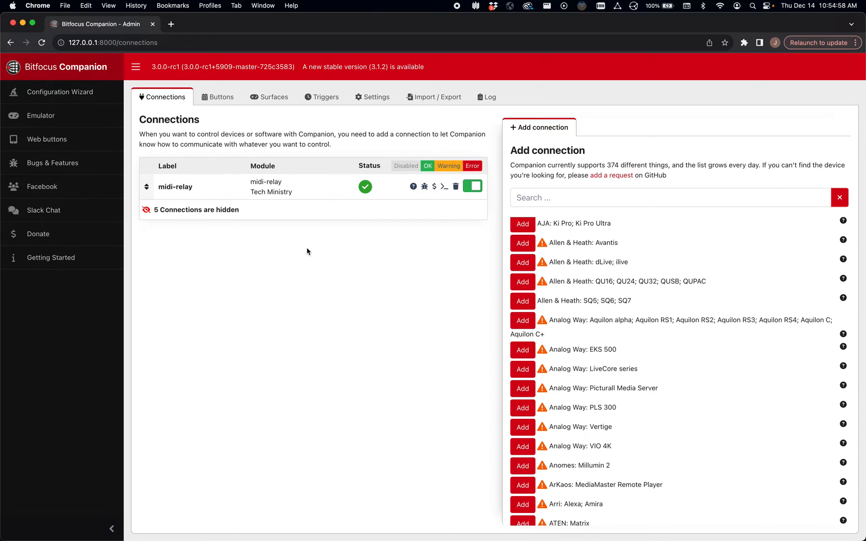
mouse_move(581, 47)
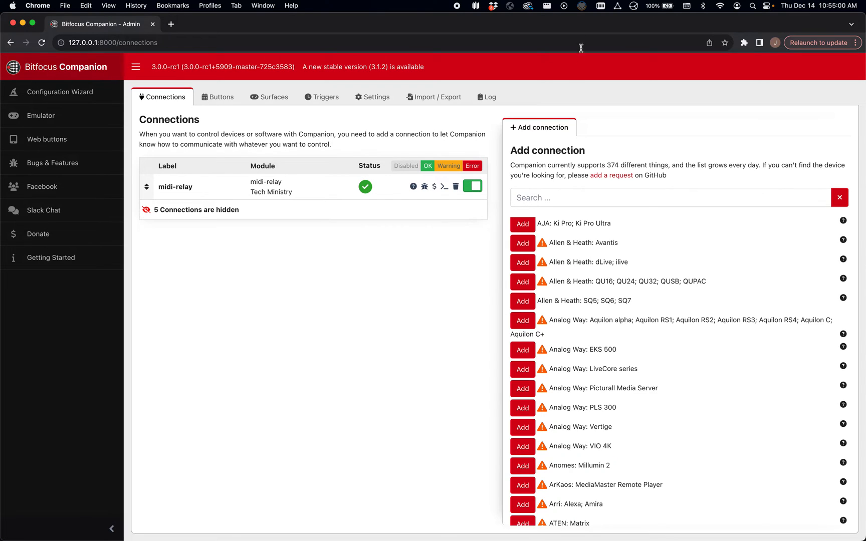
Show midi-relay's menu-bar status: version 3.2.0, API port 4000, four MIDI inputs and five outputs.
click(580, 6)
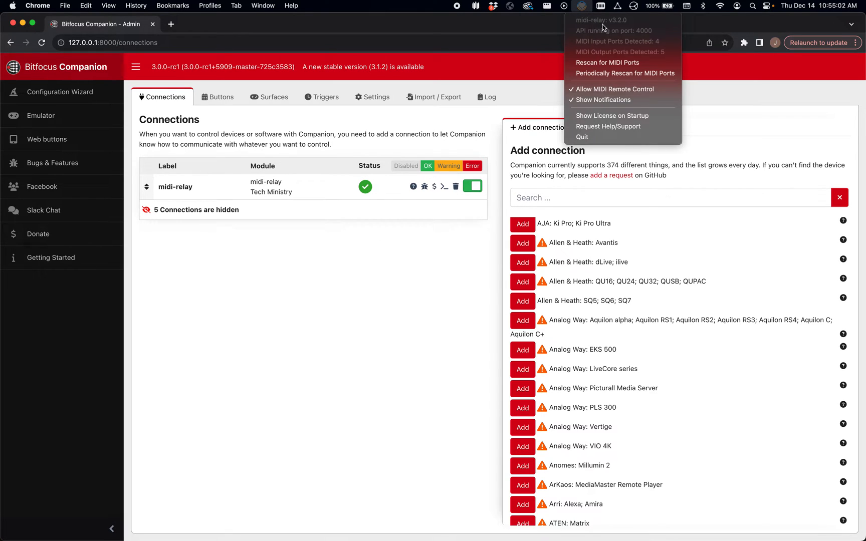
mouse_move(623, 27)
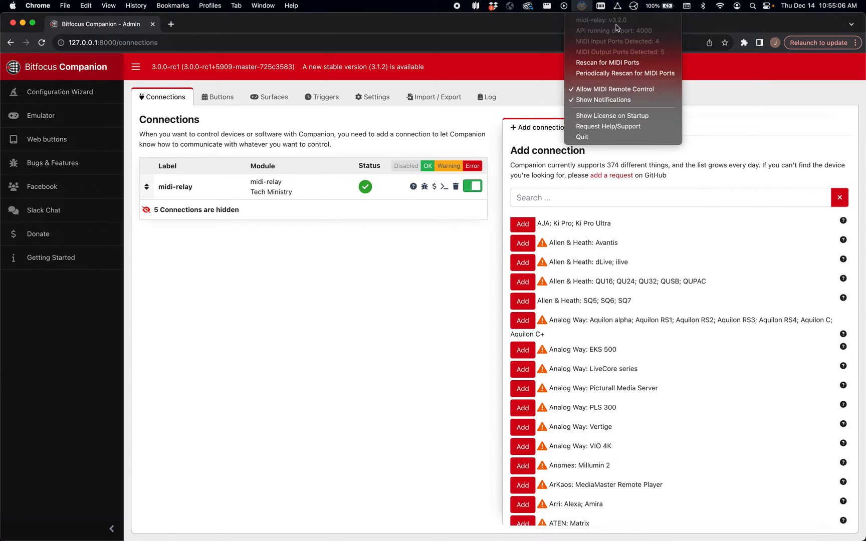
mouse_move(620, 48)
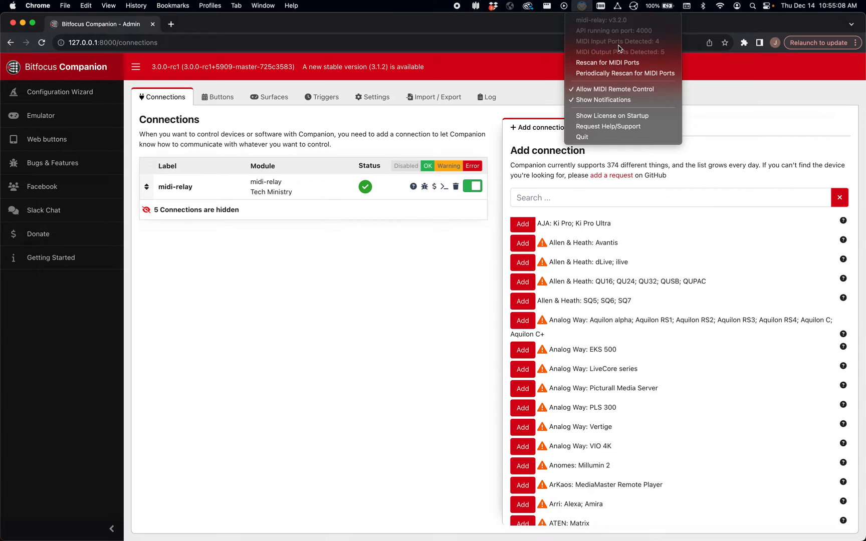
mouse_move(606, 56)
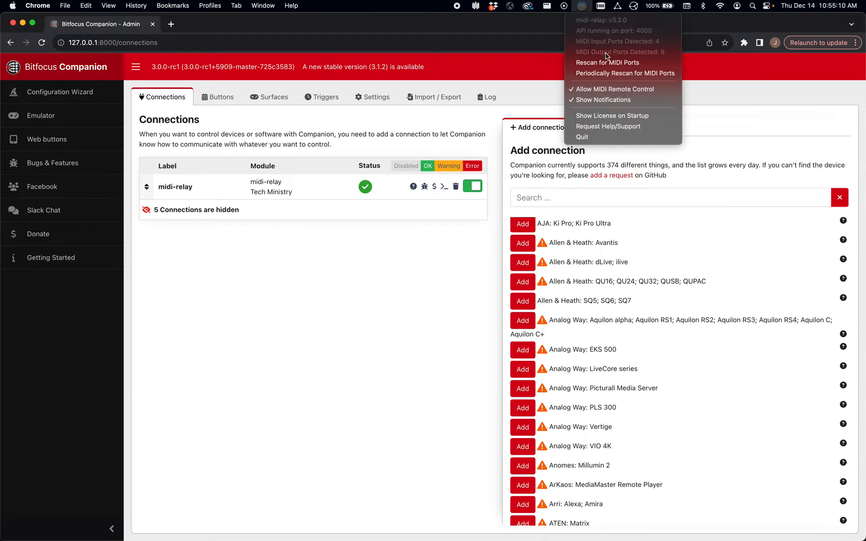
View the midi-relay connection settings: IP 127.0.0.1, port 4000, protocol 3.x, feedback from IAC Driver Bus 1.
click(219, 192)
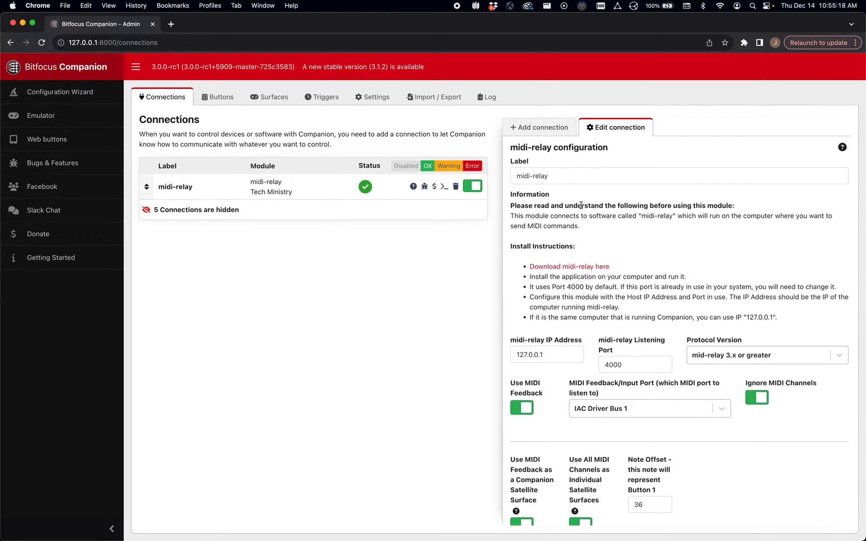
scroll(down, 3)
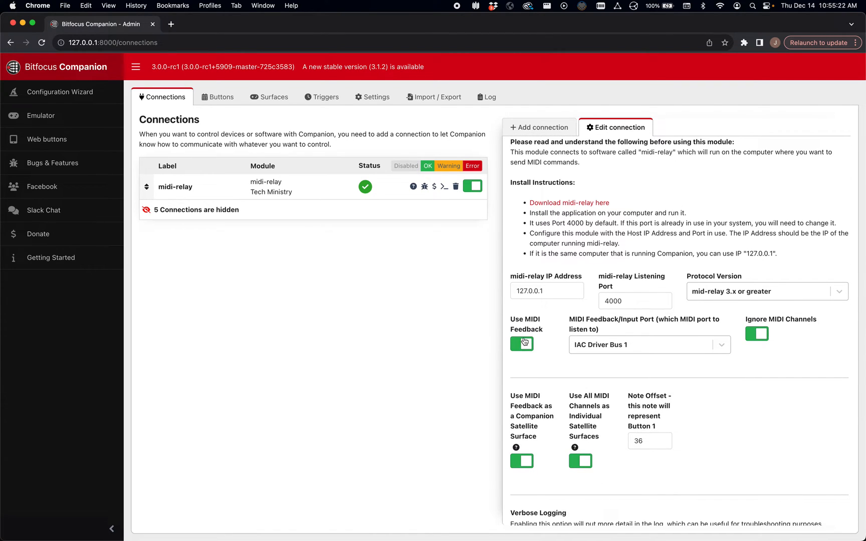
click(521, 344)
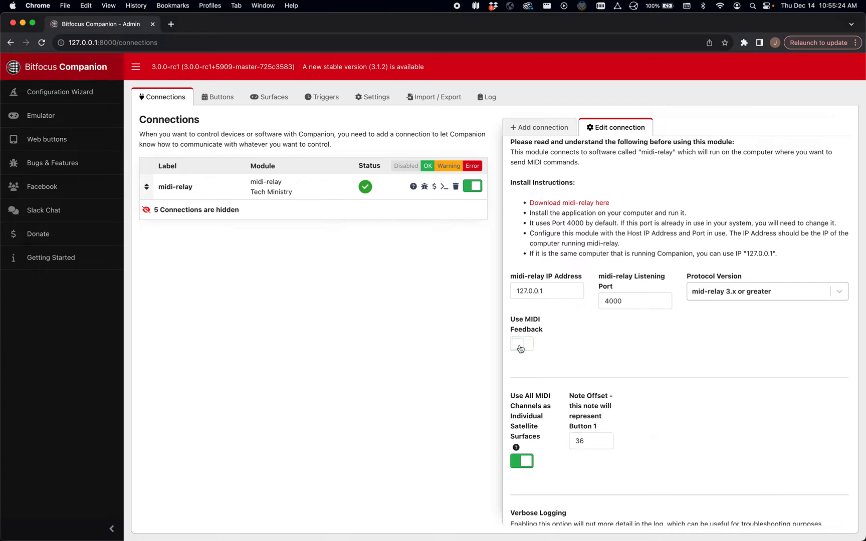
click(521, 344)
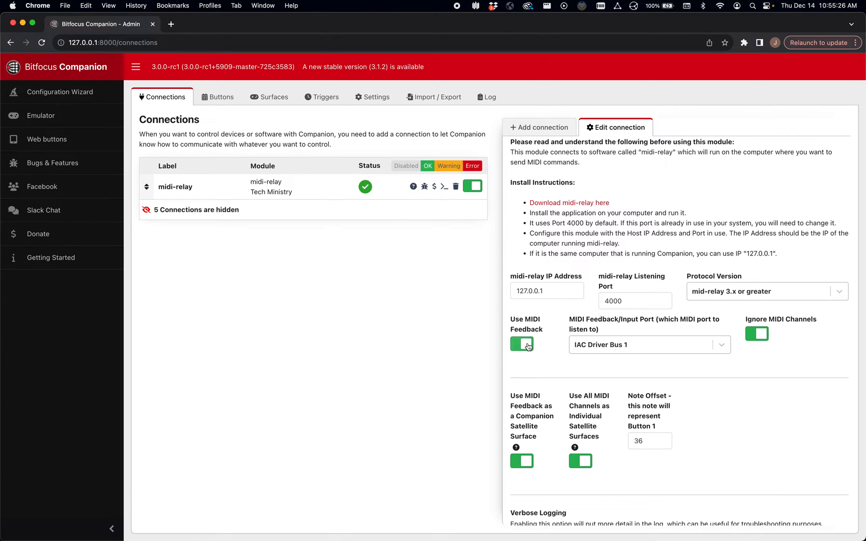
click(648, 344)
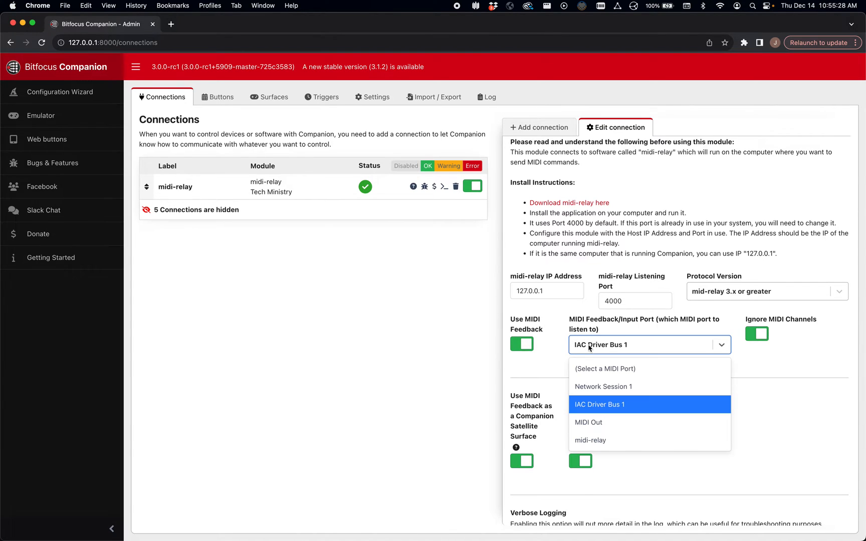
mouse_move(596, 415)
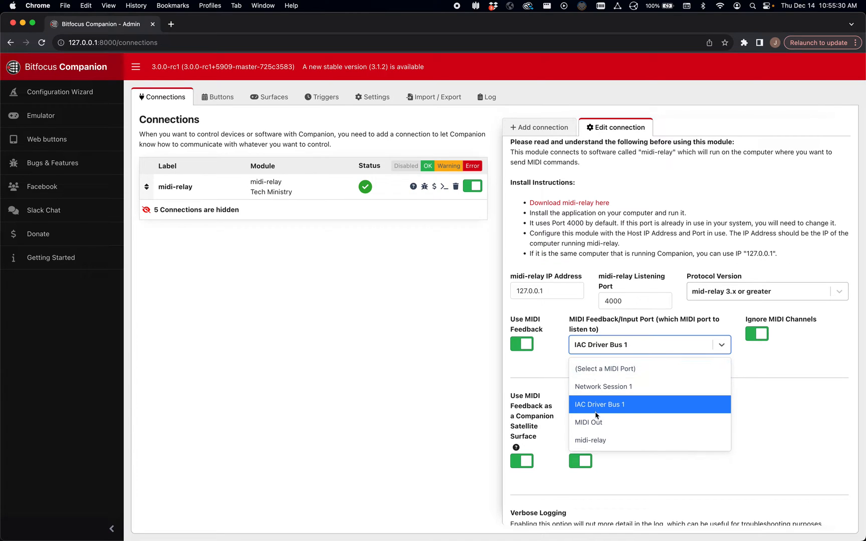
mouse_move(599, 423)
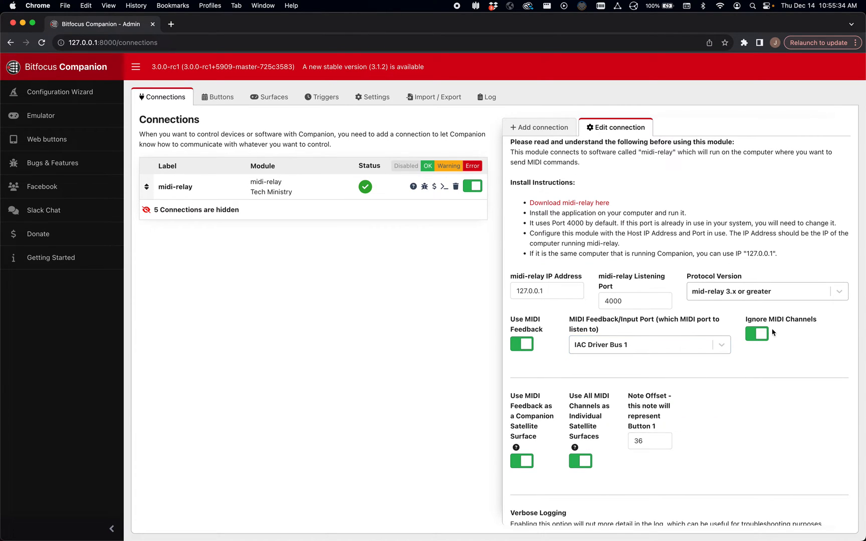
mouse_move(764, 333)
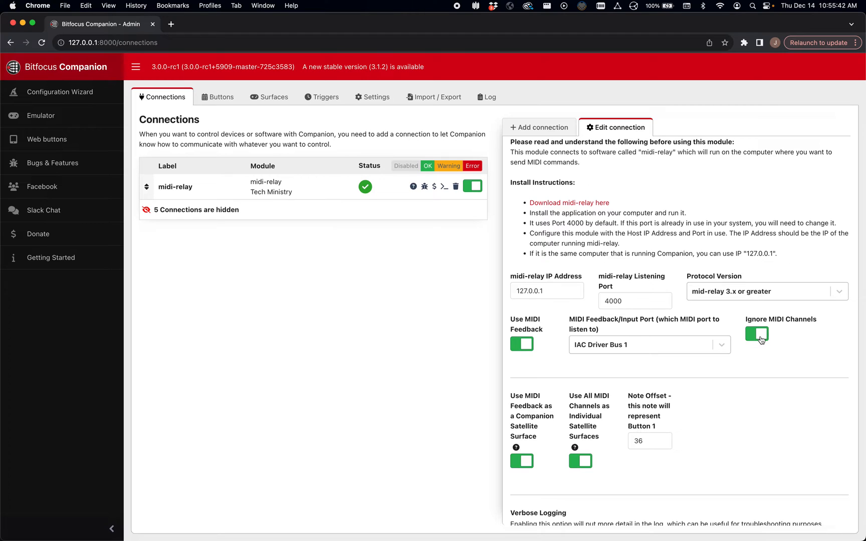
click(755, 337)
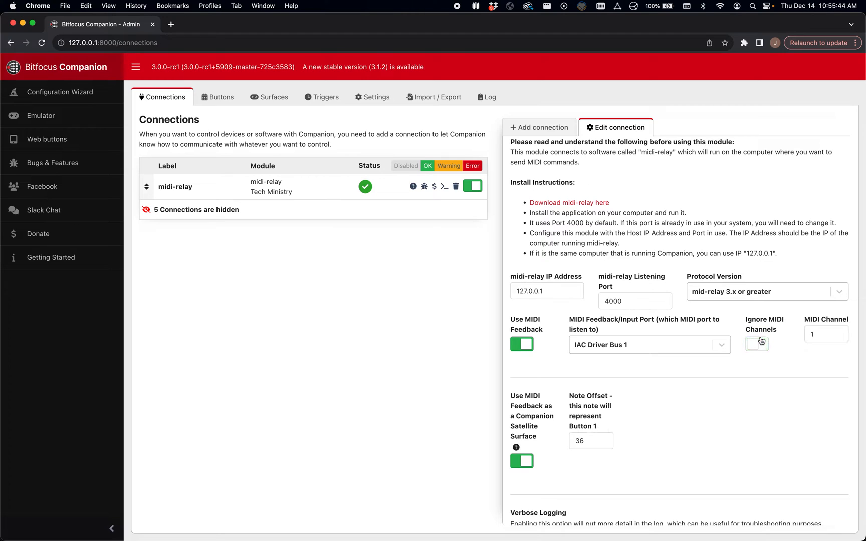
click(826, 334)
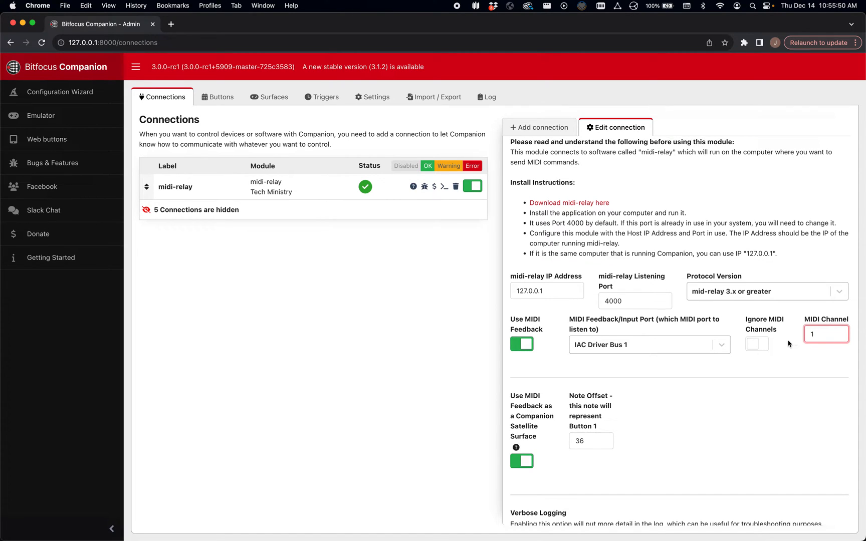
click(756, 333)
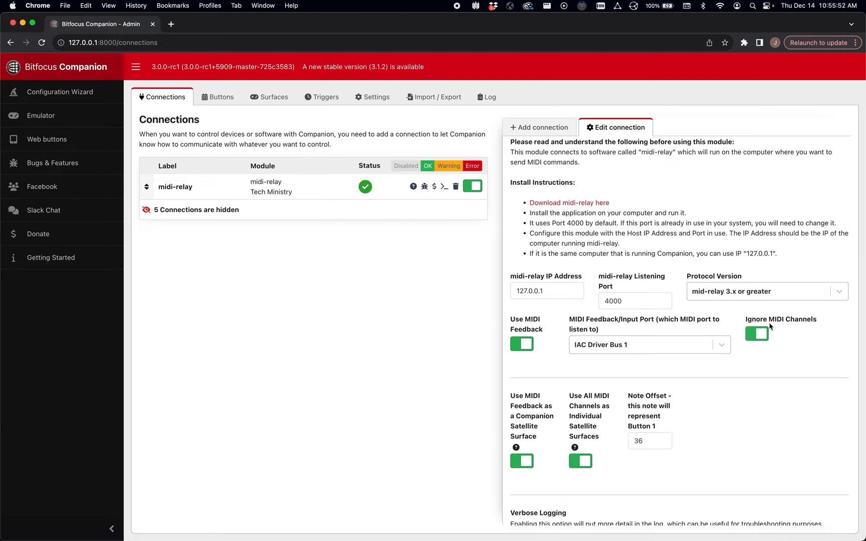
scroll(down, 3)
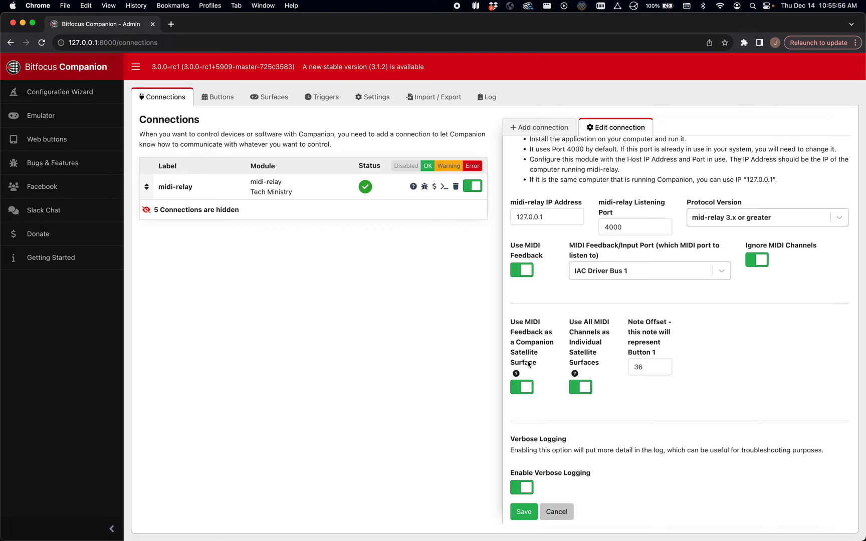
mouse_move(535, 393)
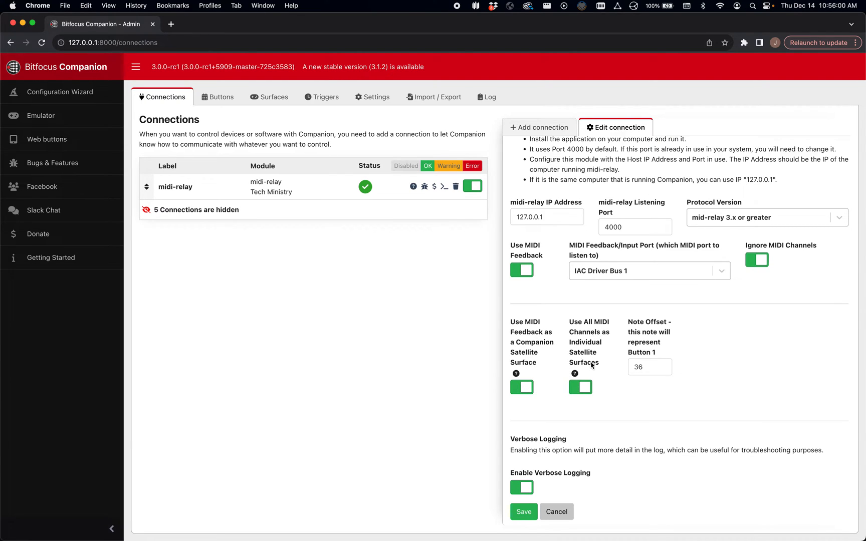
Disable per-channel satellite surfaces, keep Ignore MIDI Channels on, and view the Surfaces list.
click(580, 387)
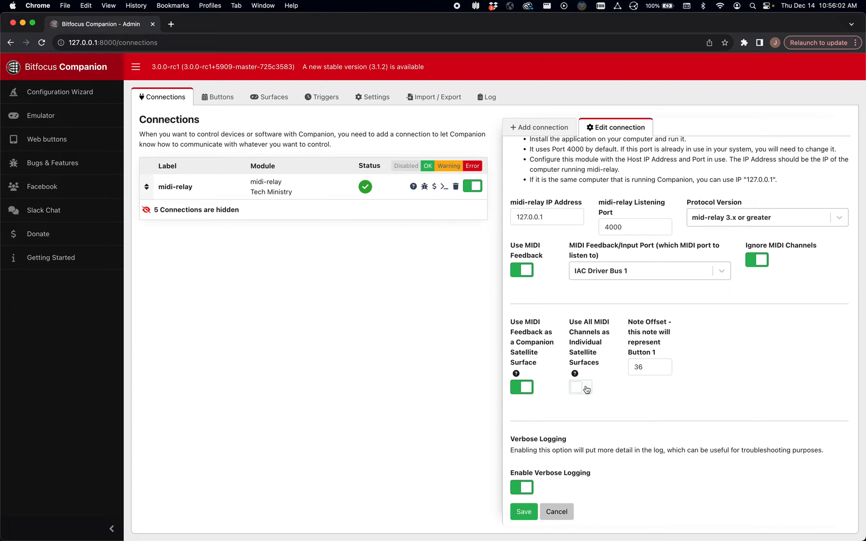
mouse_move(581, 391)
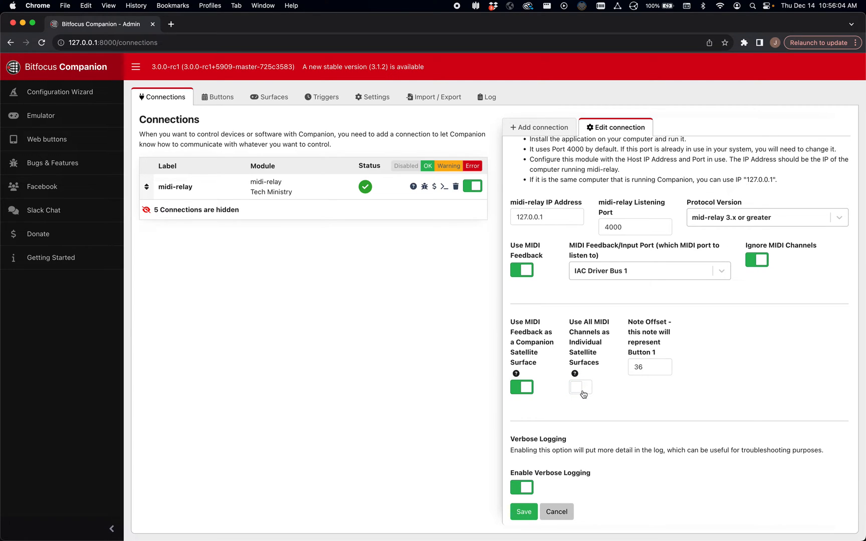
click(580, 386)
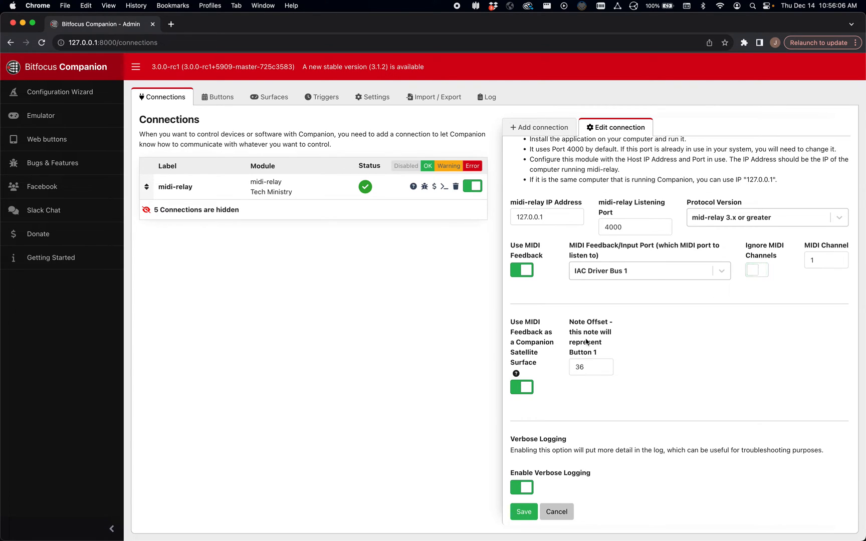
mouse_move(564, 380)
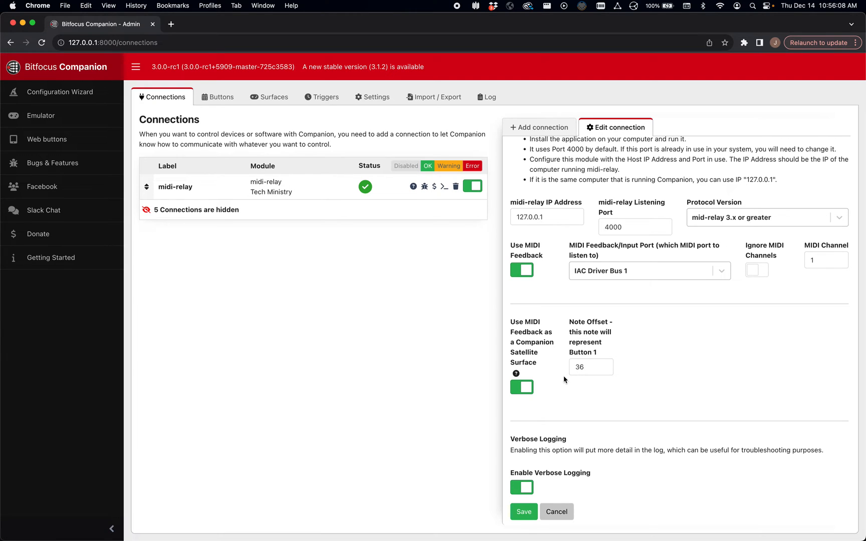
mouse_move(758, 273)
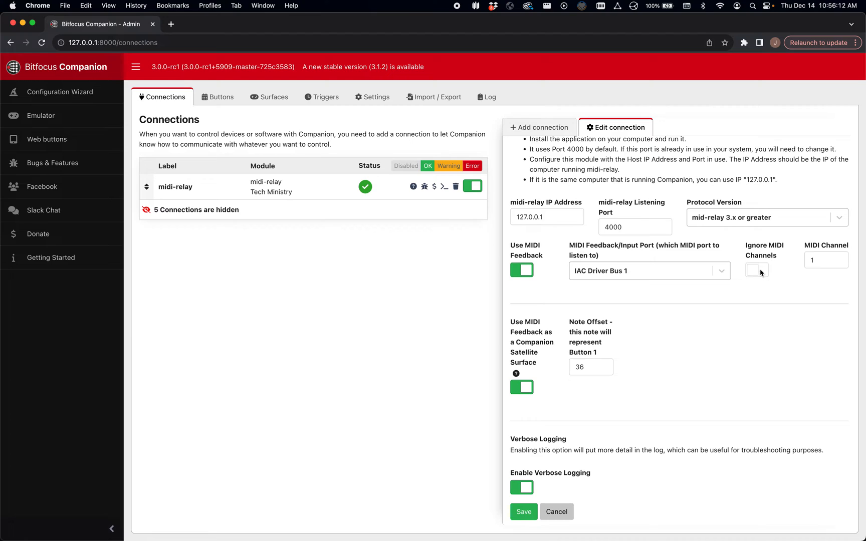
click(756, 269)
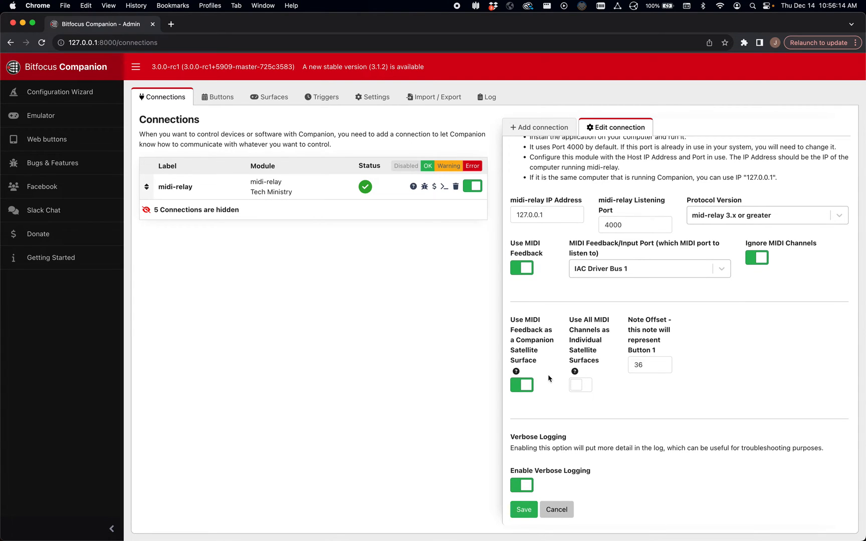
click(273, 96)
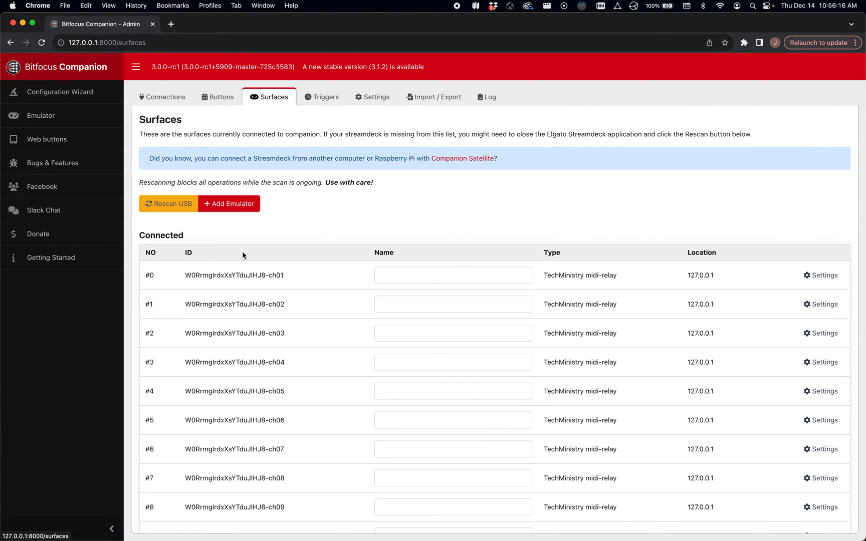
Review the sixteen midi-relay surfaces ch01–ch16, then return to the midi-relay connection settings.
scroll(down, 3)
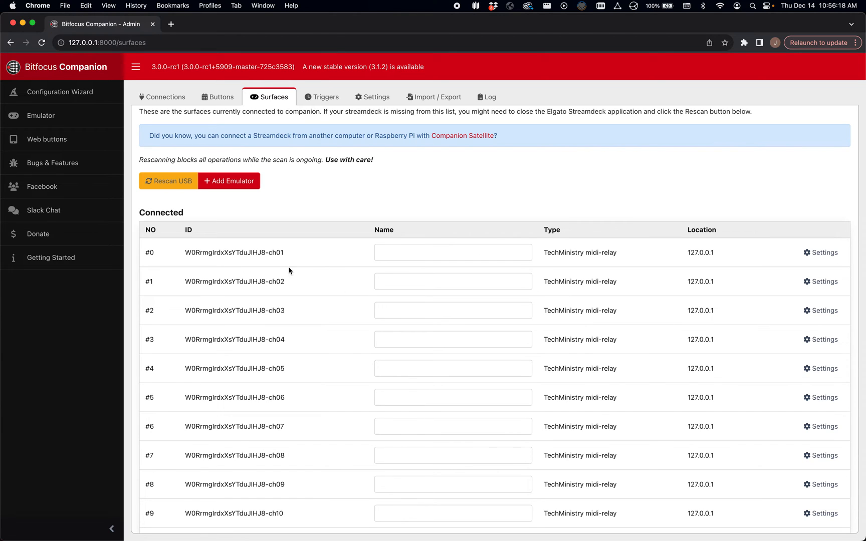
scroll(down, 3)
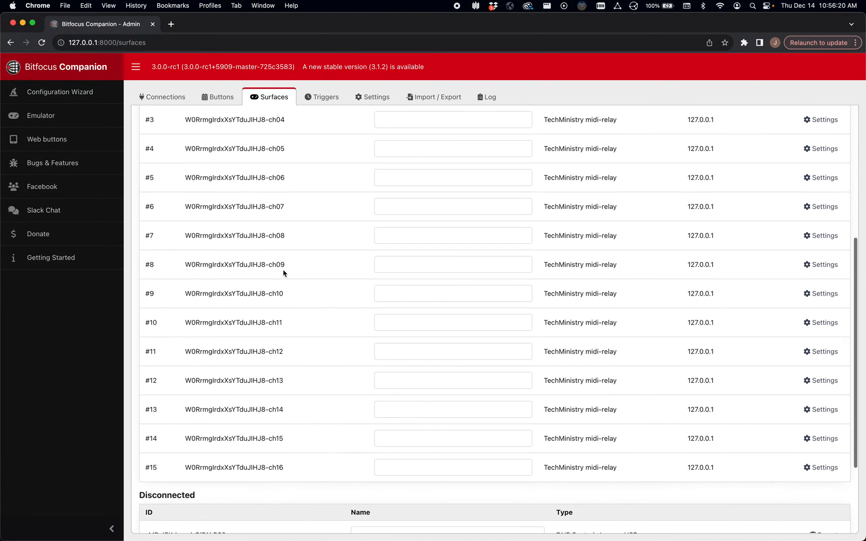
scroll(up, 3)
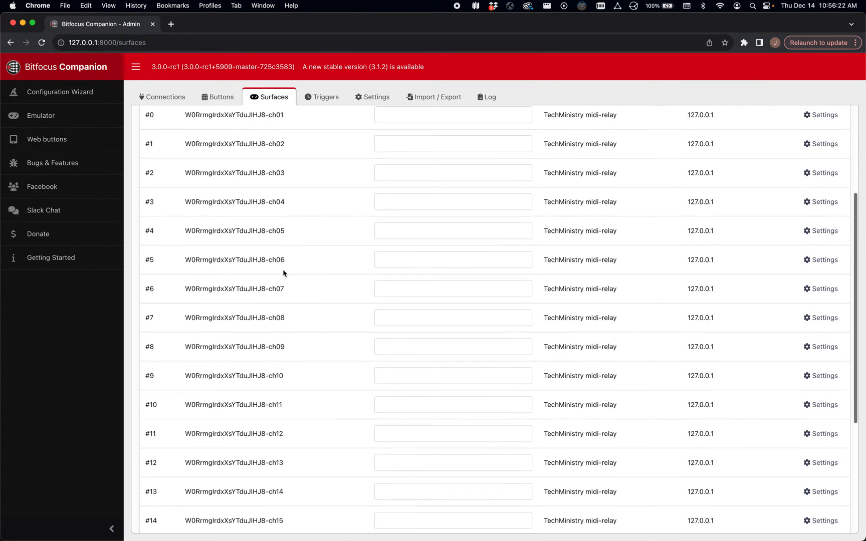
scroll(down, 3)
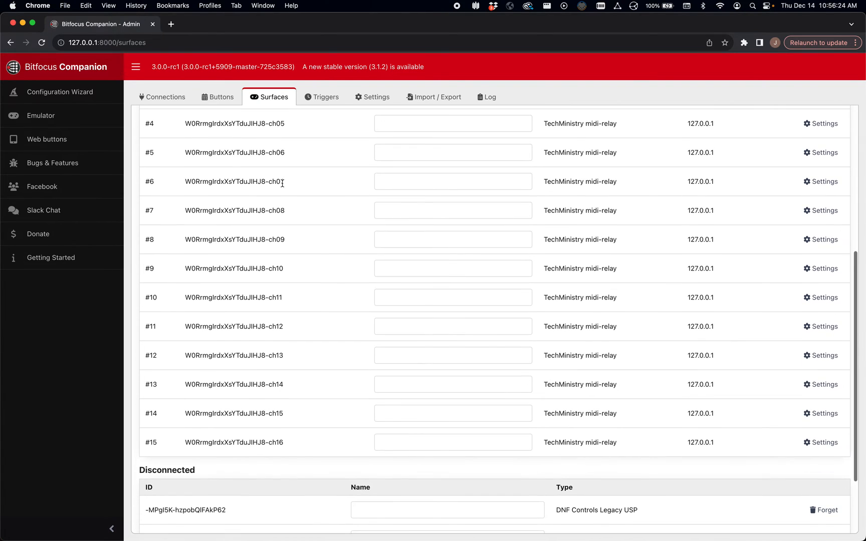
scroll(up, 3)
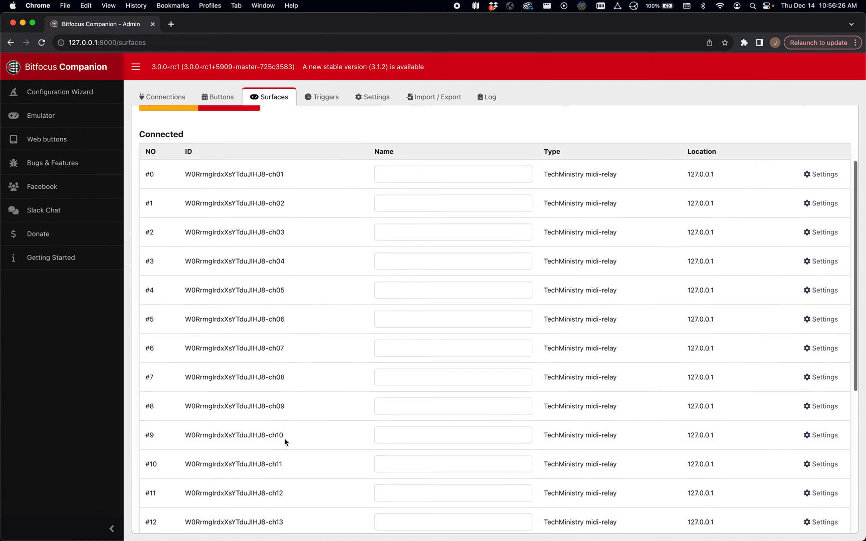
scroll(down, 3)
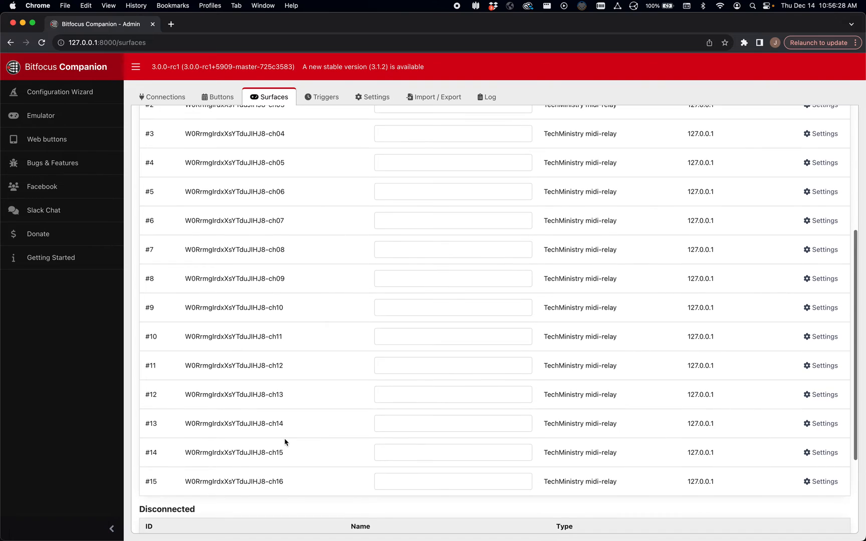
click(163, 96)
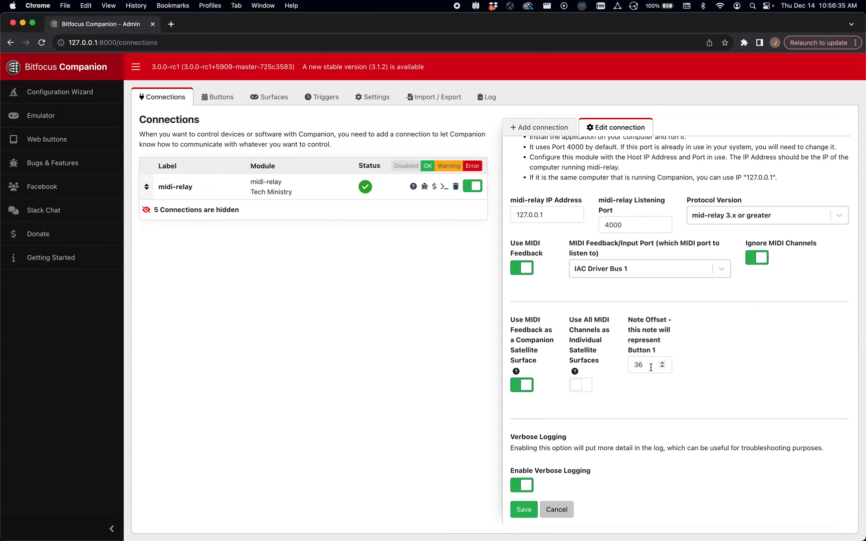
click(269, 97)
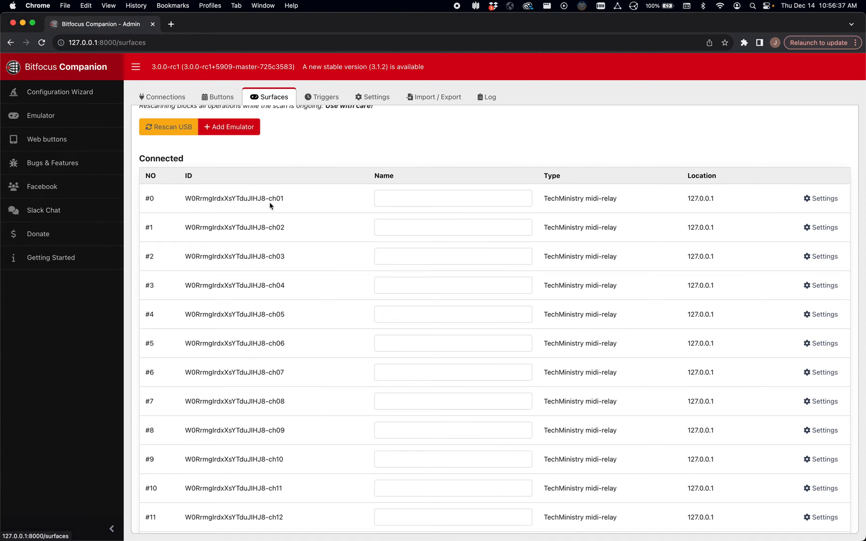
mouse_move(821, 199)
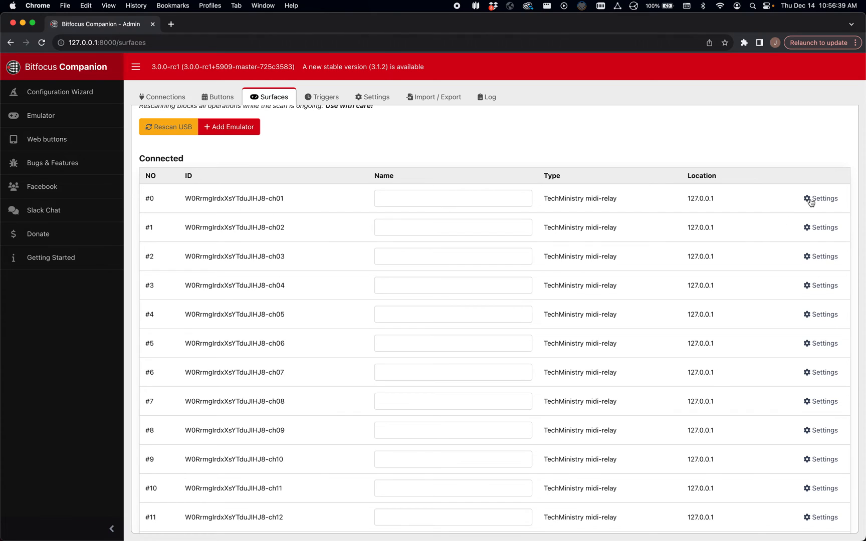
click(819, 198)
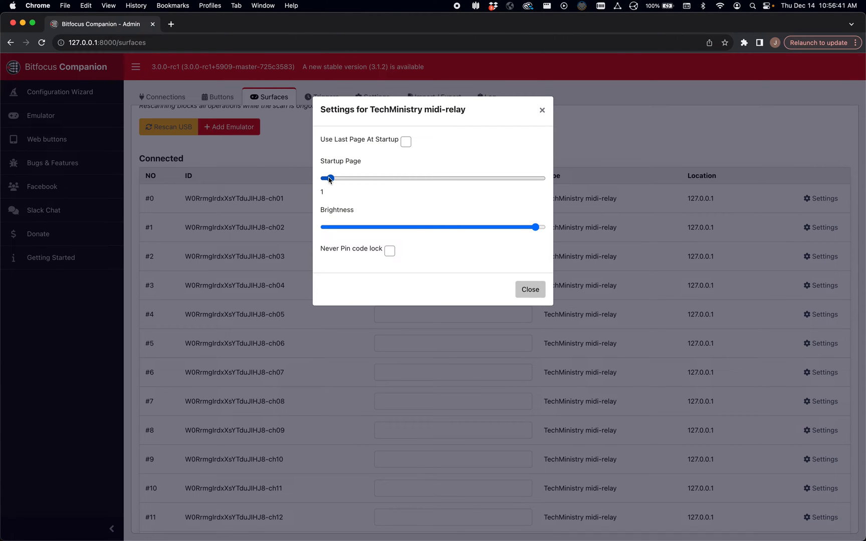
click(529, 289)
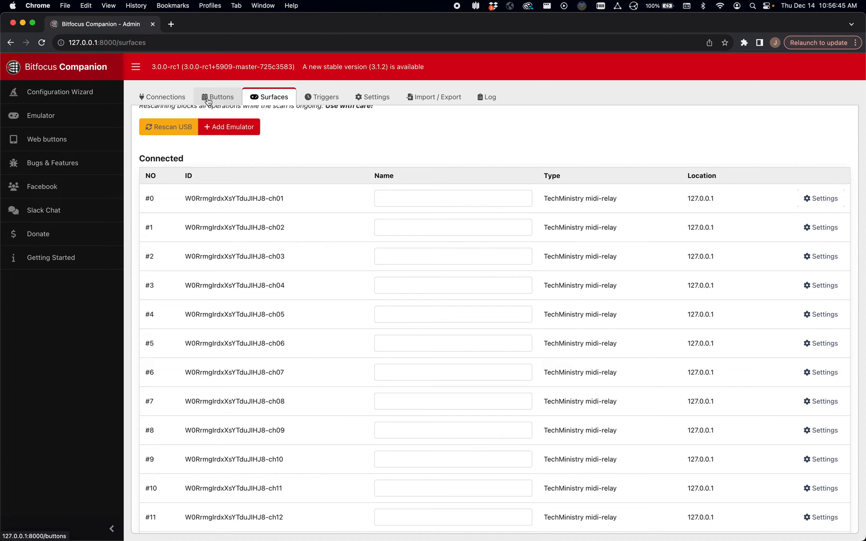
click(161, 96)
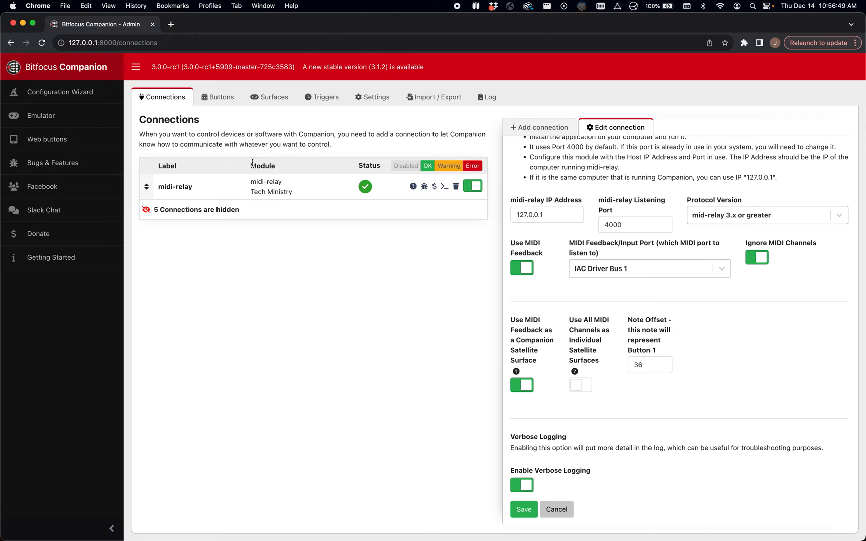
mouse_move(370, 311)
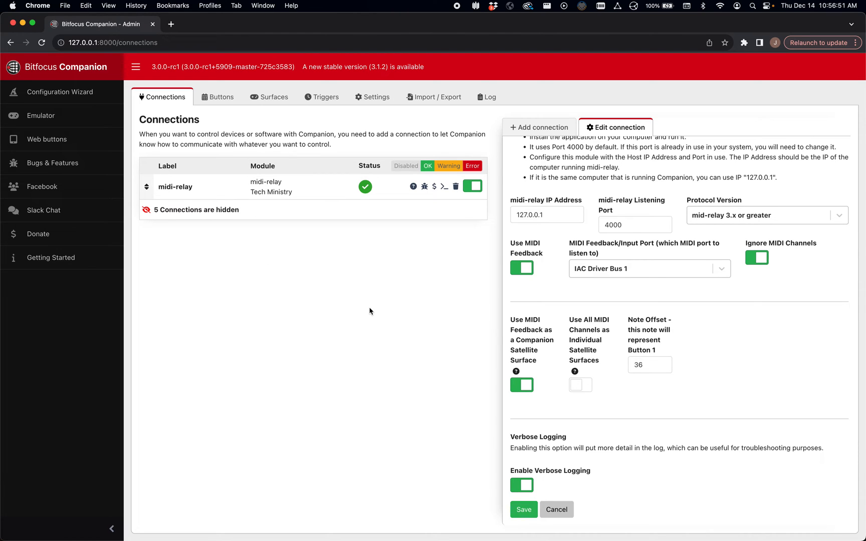
mouse_move(586, 404)
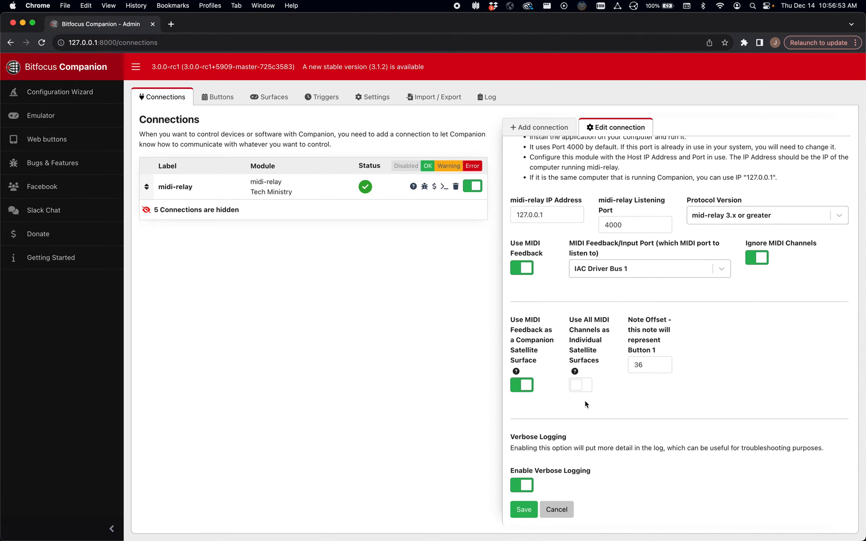
mouse_move(553, 288)
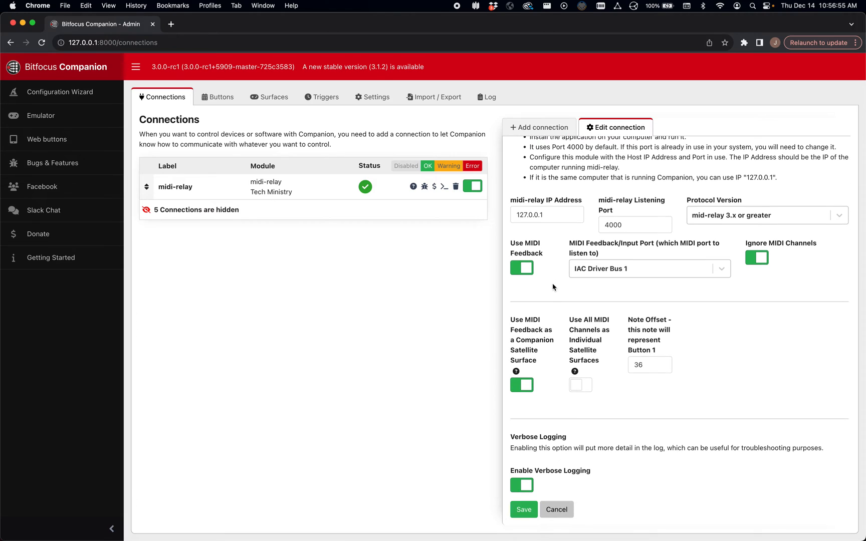
mouse_move(528, 341)
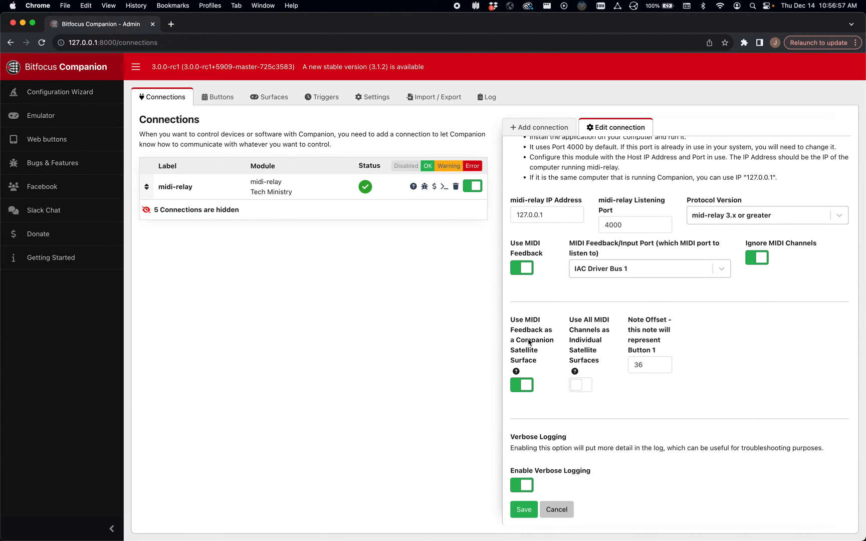
Save the midi-relay connection settings, closing its editor.
click(538, 127)
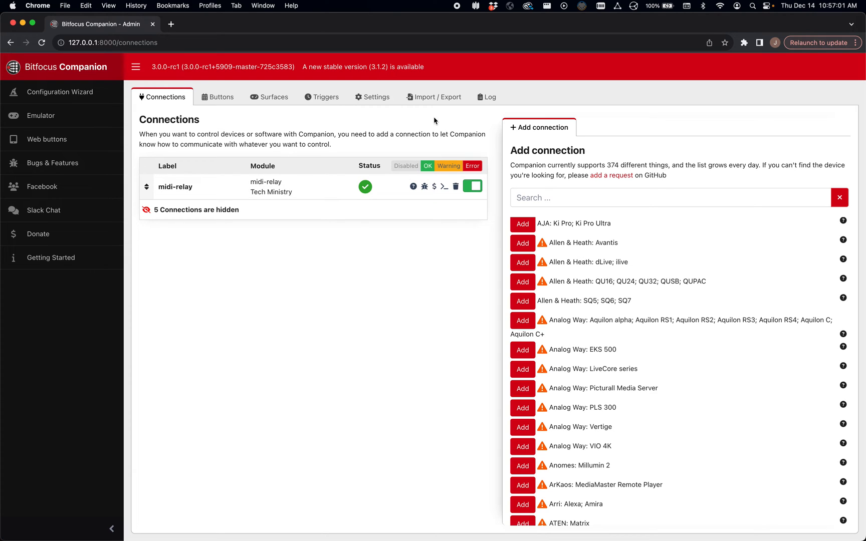
Show the Buttons page with midi-relay variables such as last MIDI note F5.
click(218, 96)
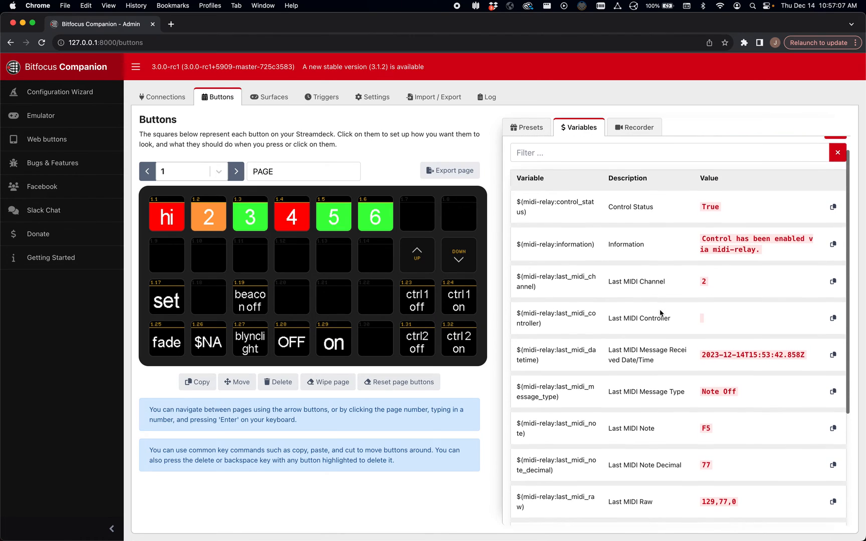
scroll(down, 3)
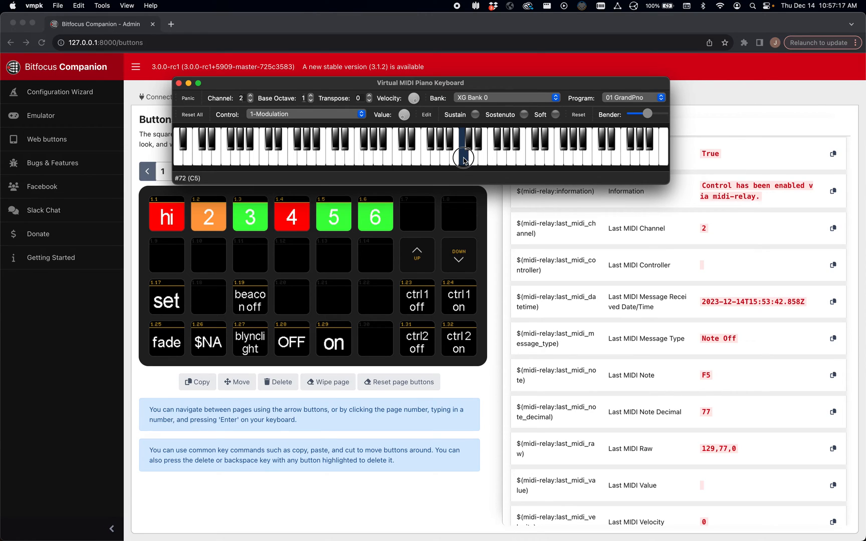
Play C5 on VMPK so midi-relay variables report note C5, decimal 72, raw 129,72,0.
click(463, 154)
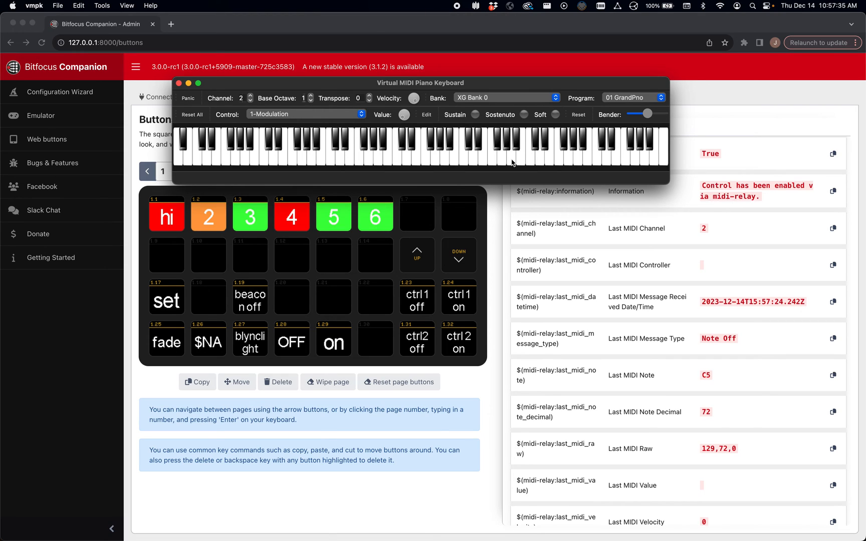
mouse_move(534, 154)
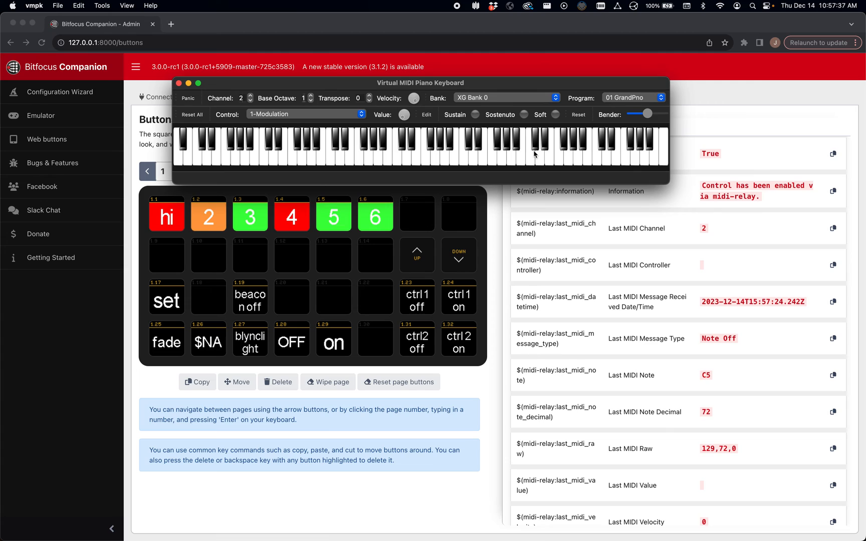
mouse_move(650, 120)
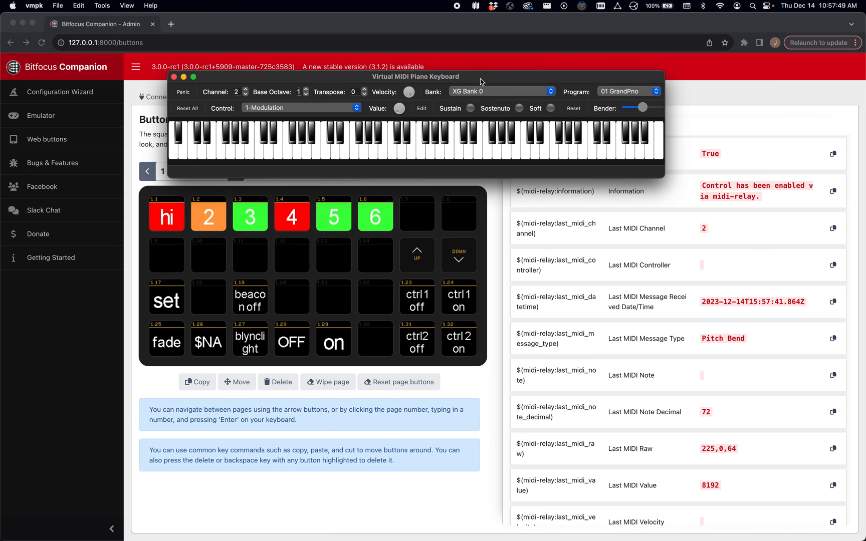
mouse_move(555, 295)
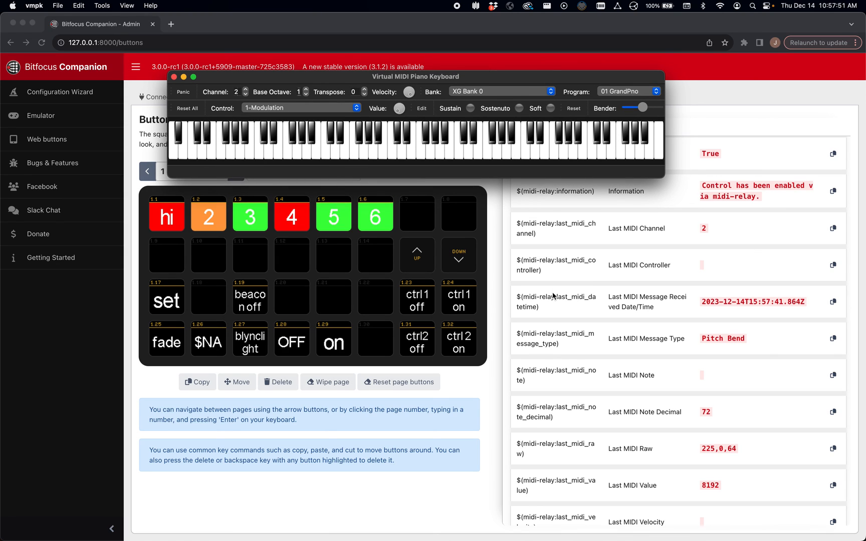